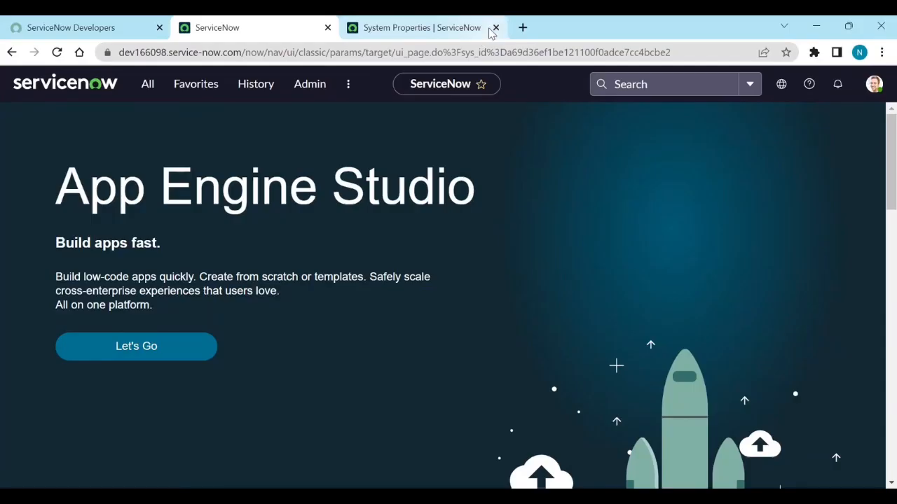
- Close the System Properties browser tab, returning to the App Engine Studio home page
click(496, 28)
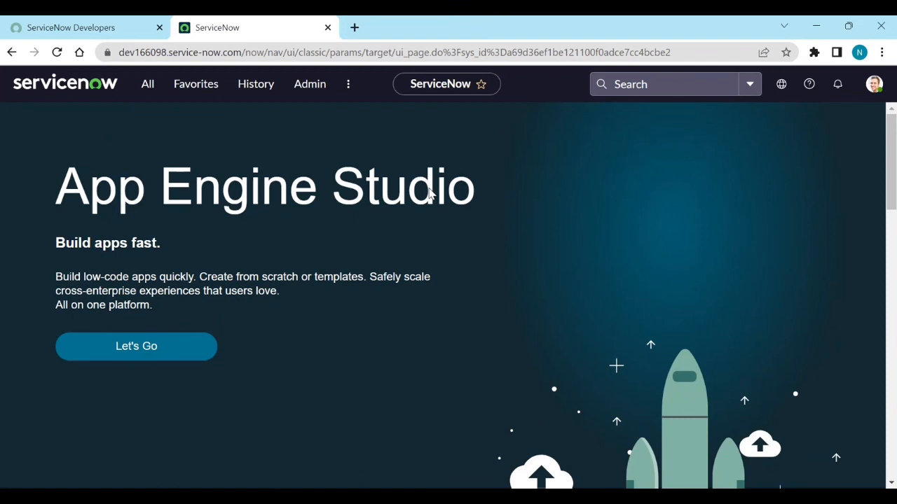
mouse_move(57, 121)
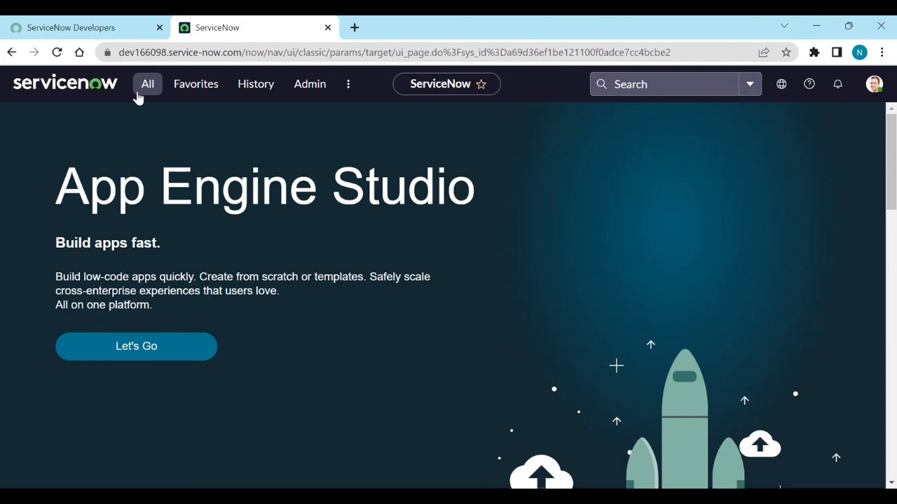
- Filter the application navigator for 'knowle' to find the knowledge modules
click(147, 84)
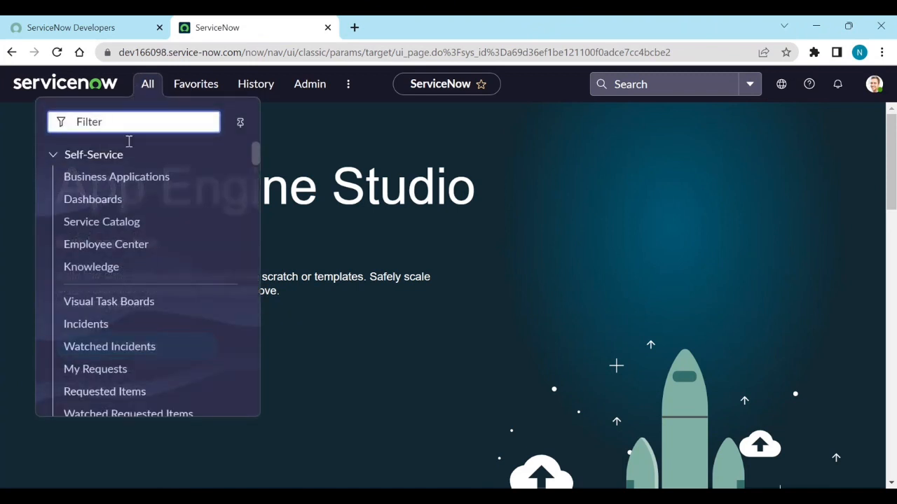
scroll(down, 3)
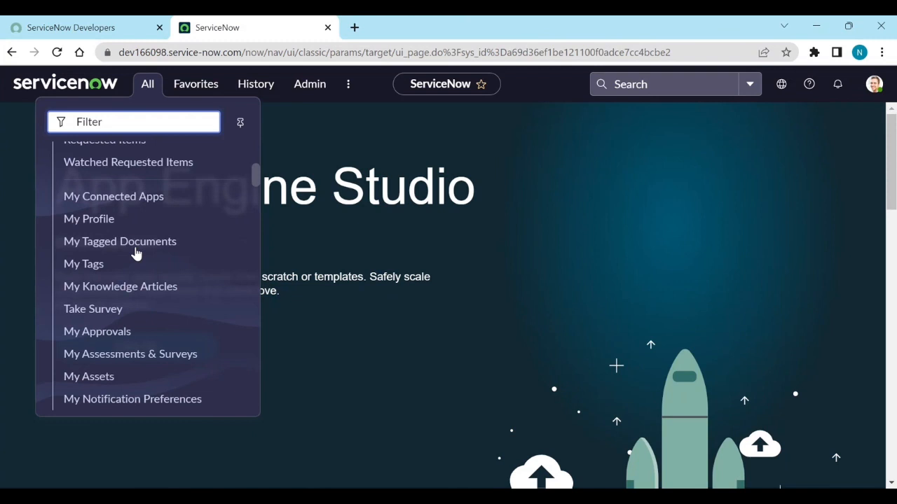
scroll(down, 3)
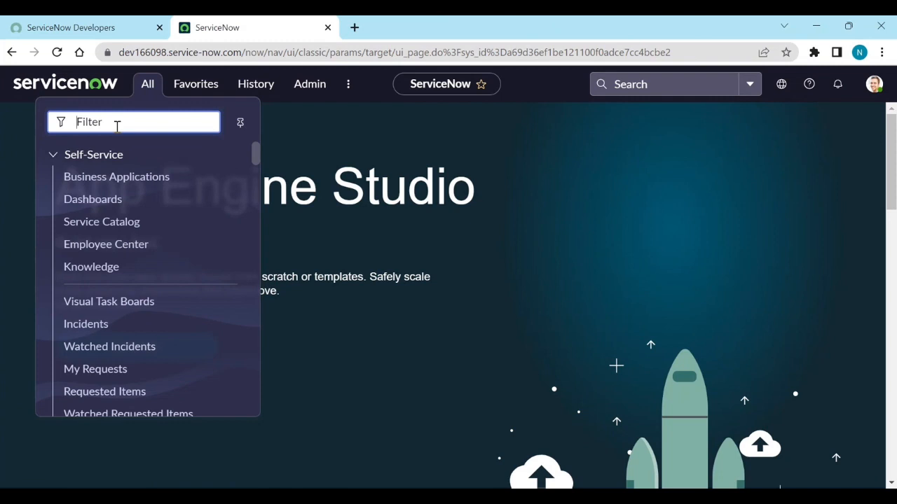
text(knowle)
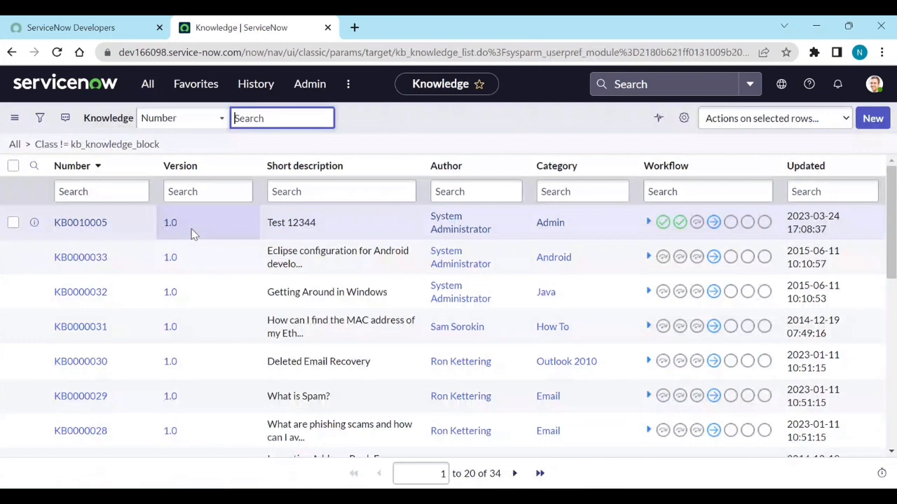
mouse_move(213, 327)
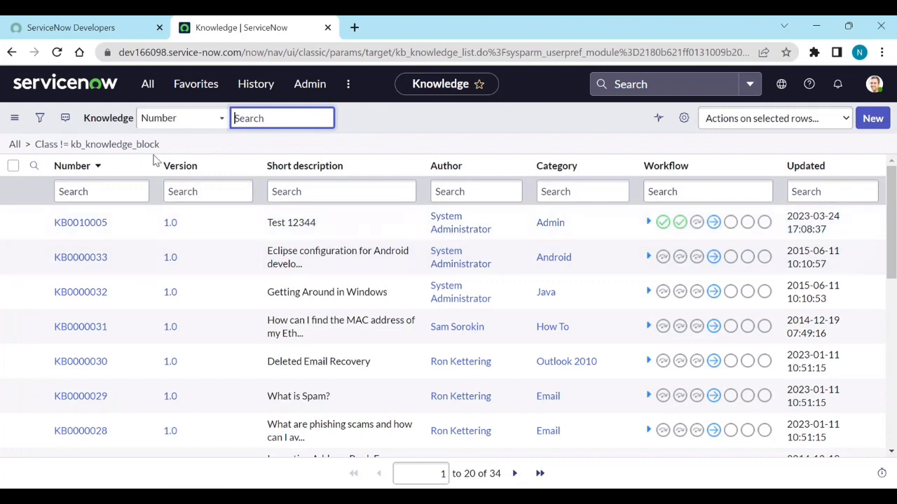
mouse_move(165, 221)
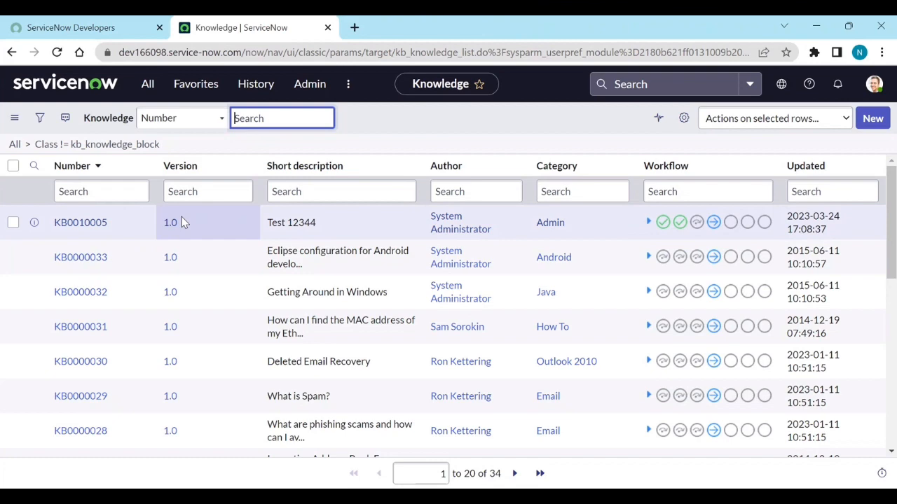
- Show the Knowledge articles list with KB0010005 'Test 12344' at version 1.0
click(80, 223)
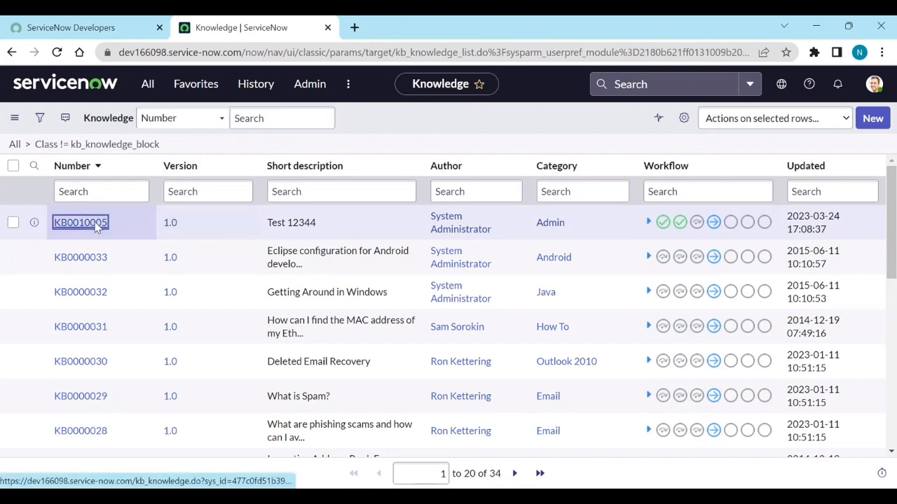
- Check out KB0010005 as a new draft version 1.01 and bring its article body into view
click(80, 221)
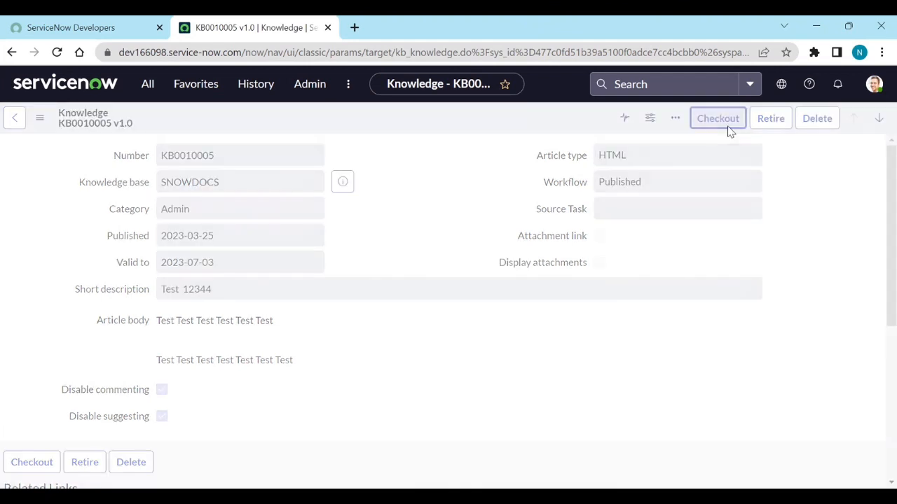
click(718, 118)
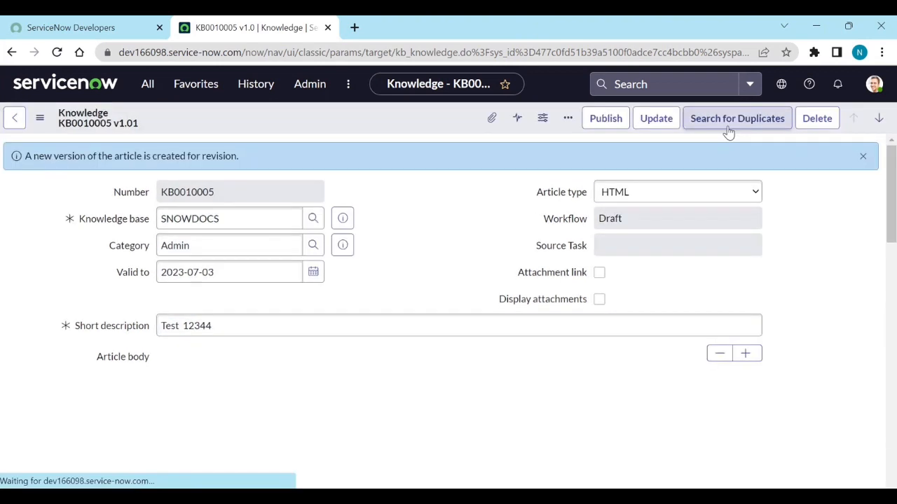
scroll(down, 3)
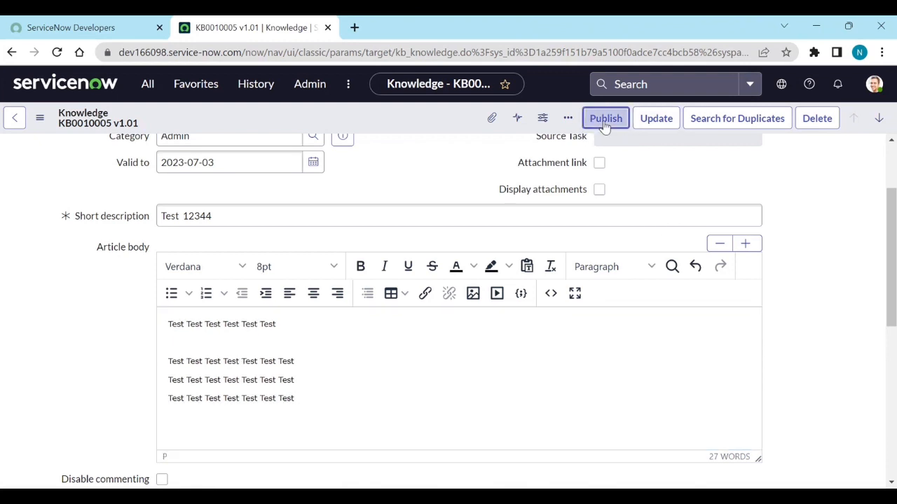
- Publish draft 1.01 of KB0010005 with confirmation so it is listed as 1.02 in review
click(606, 117)
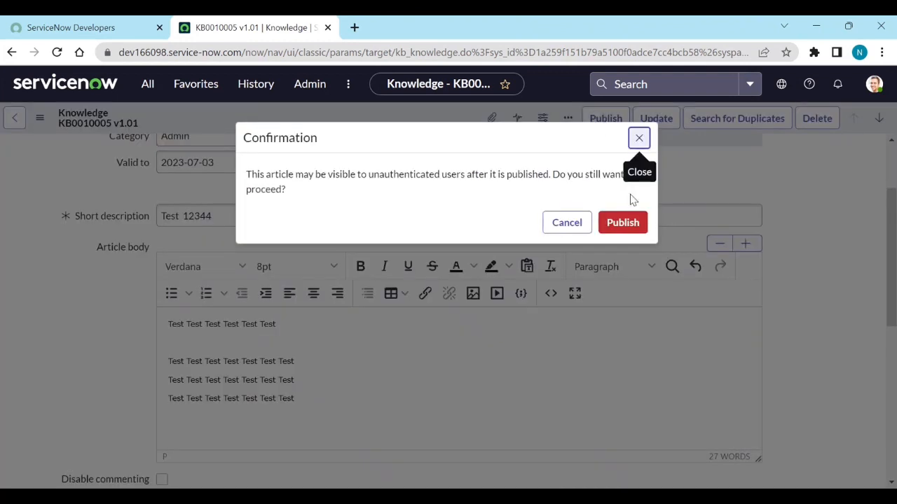
click(622, 221)
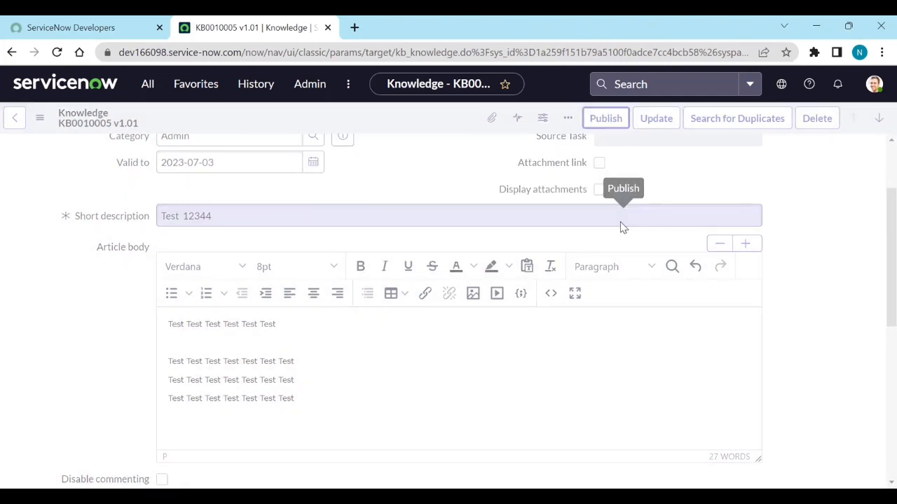
click(606, 118)
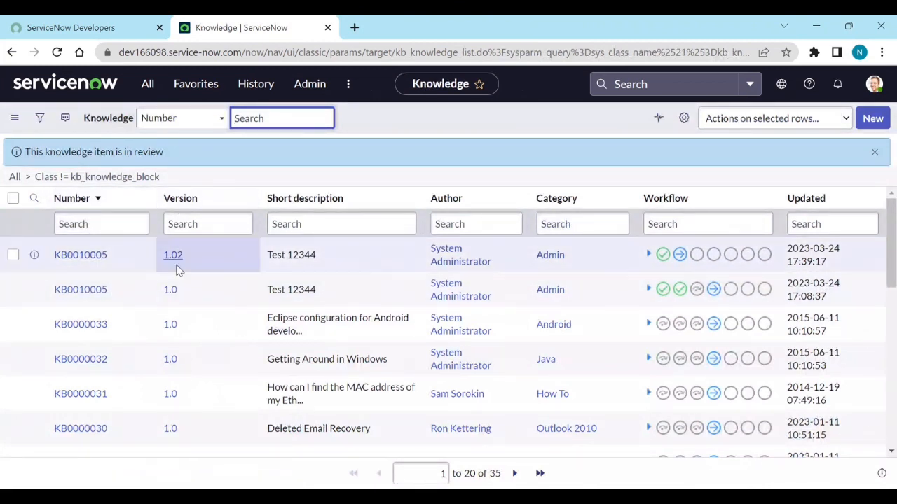
mouse_move(173, 259)
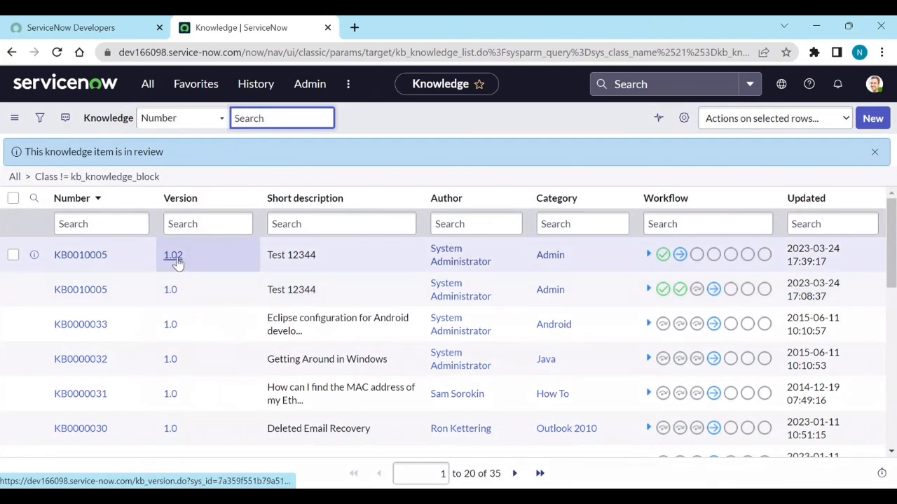
mouse_move(194, 262)
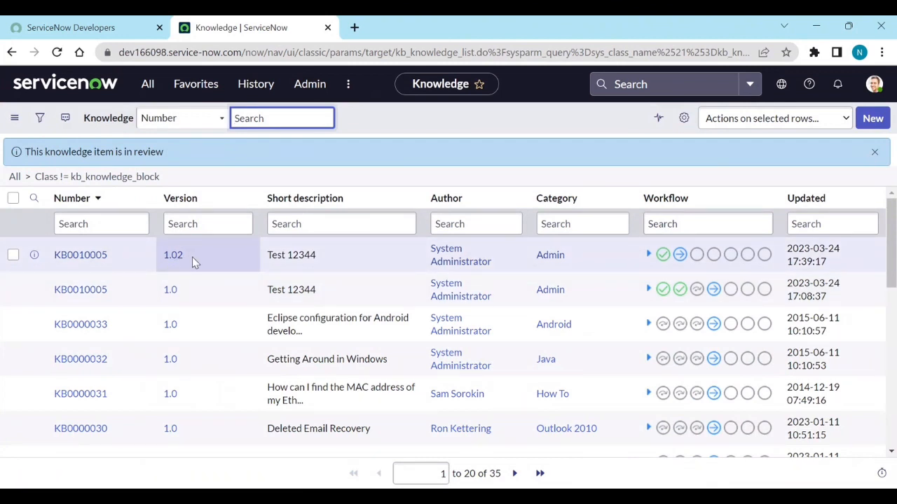
mouse_move(96, 293)
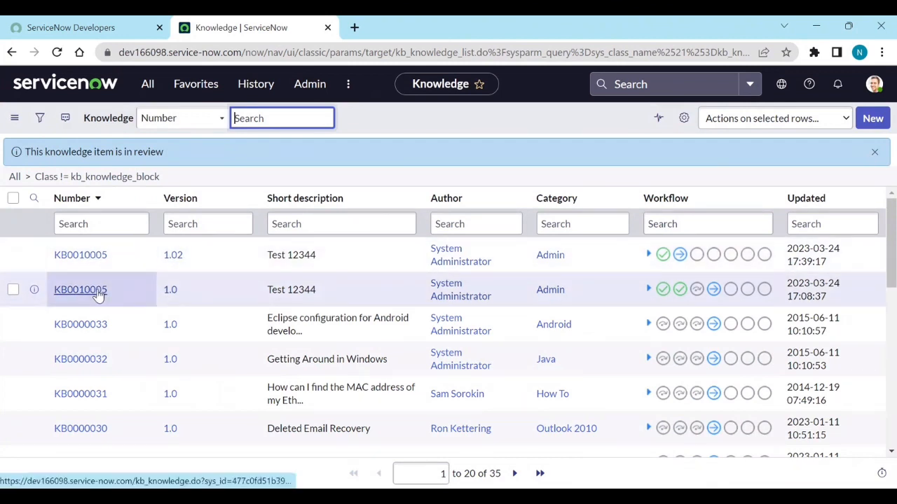
- Open the KB0010005 version 1.02 record, currently in the Review workflow state
click(80, 290)
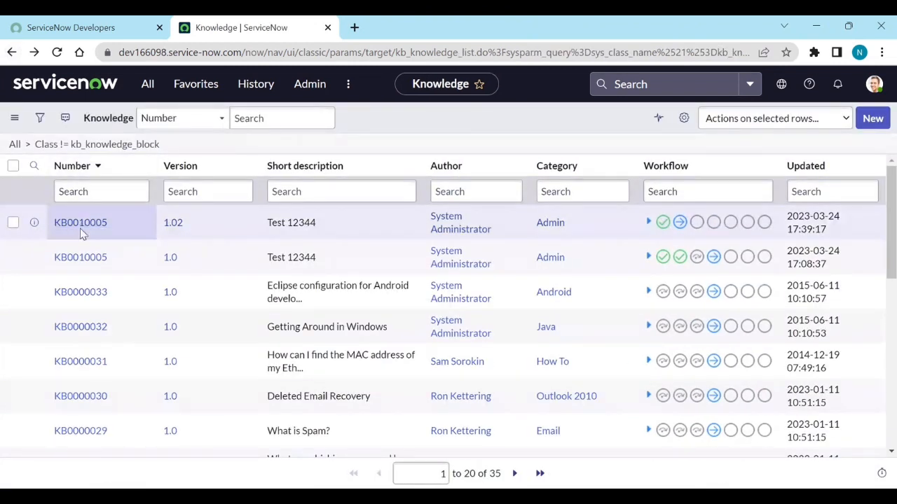
click(80, 221)
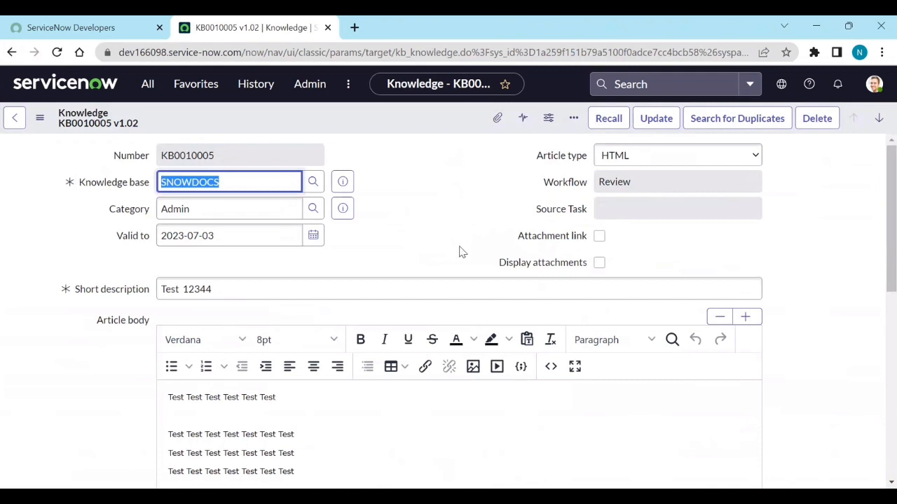
- Set the first of the three v1.02 approval records to Approved and save it
scroll(down, 3)
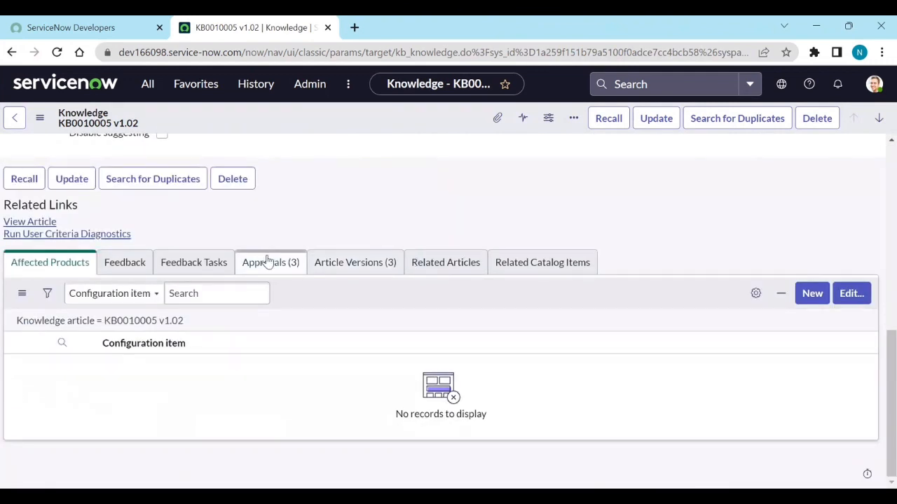
click(270, 262)
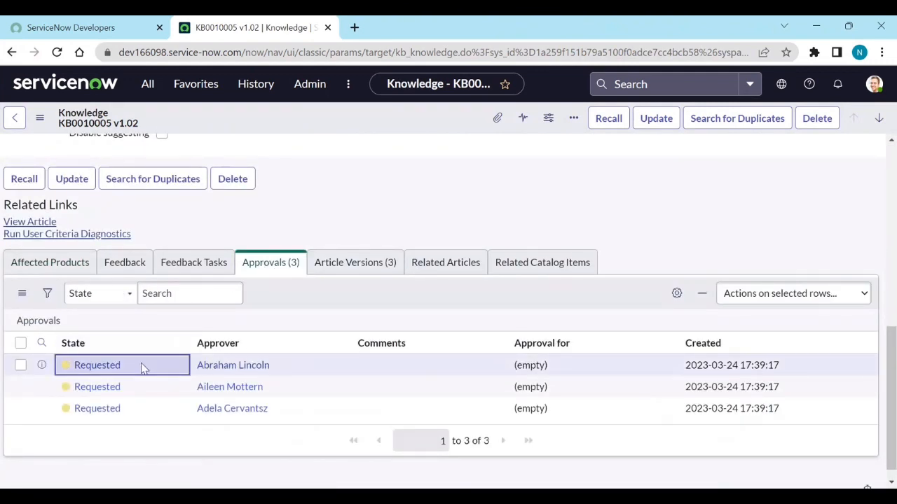
double_click(97, 365)
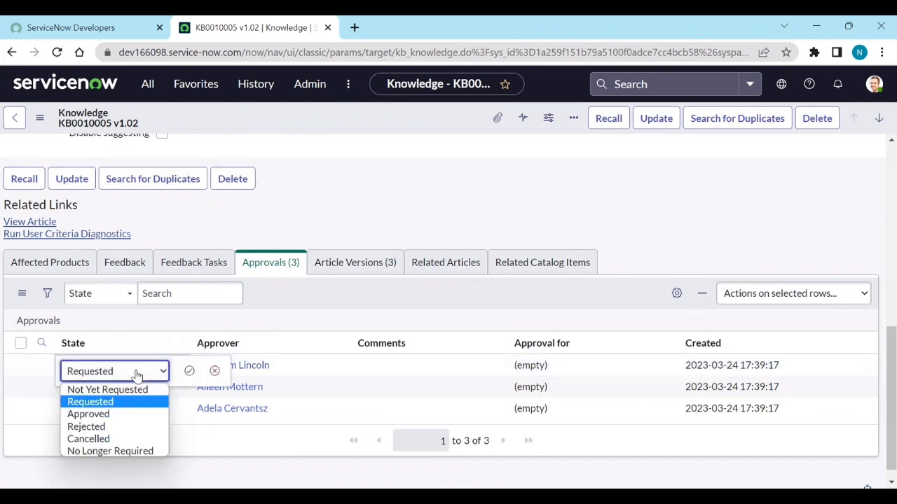
click(87, 415)
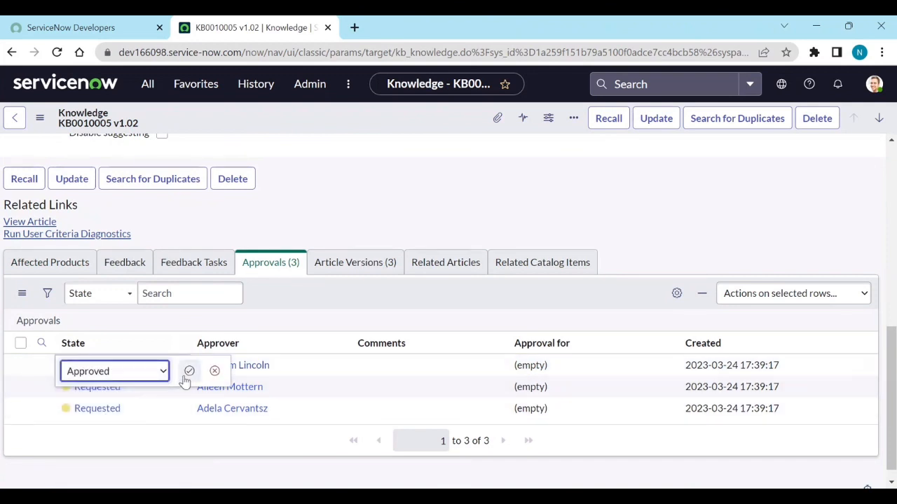
click(189, 370)
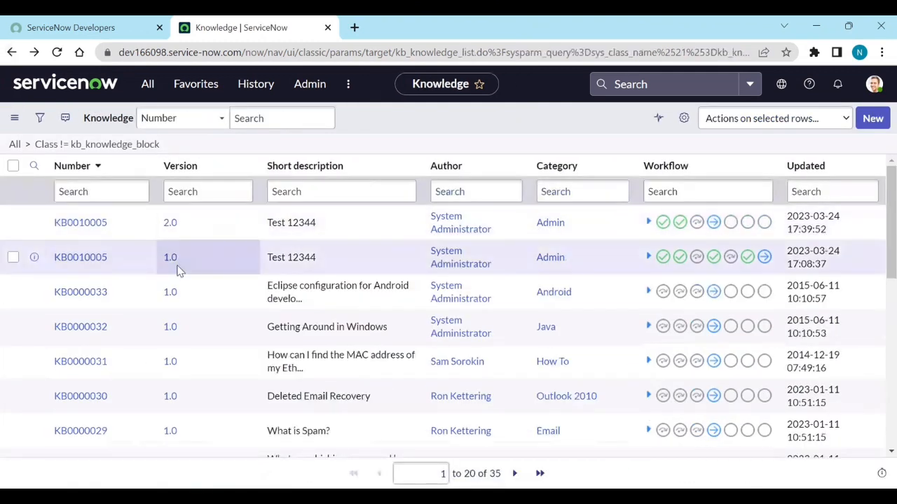
mouse_move(173, 239)
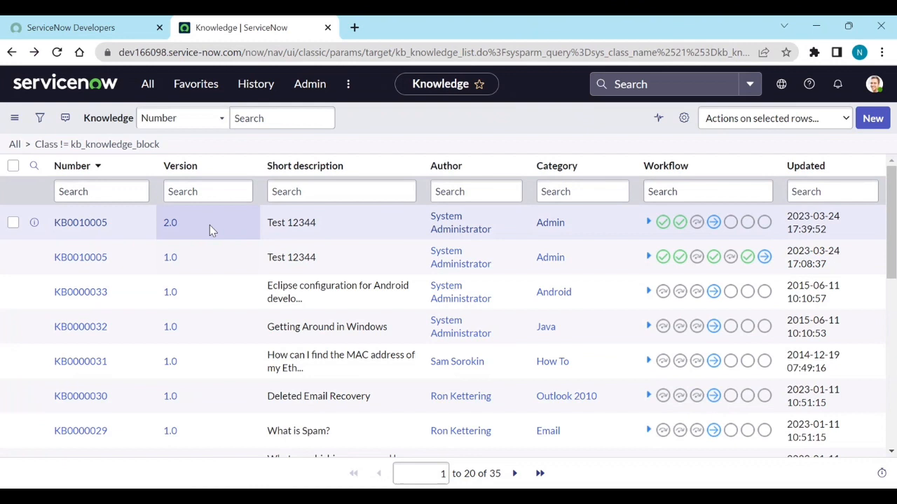
mouse_move(191, 236)
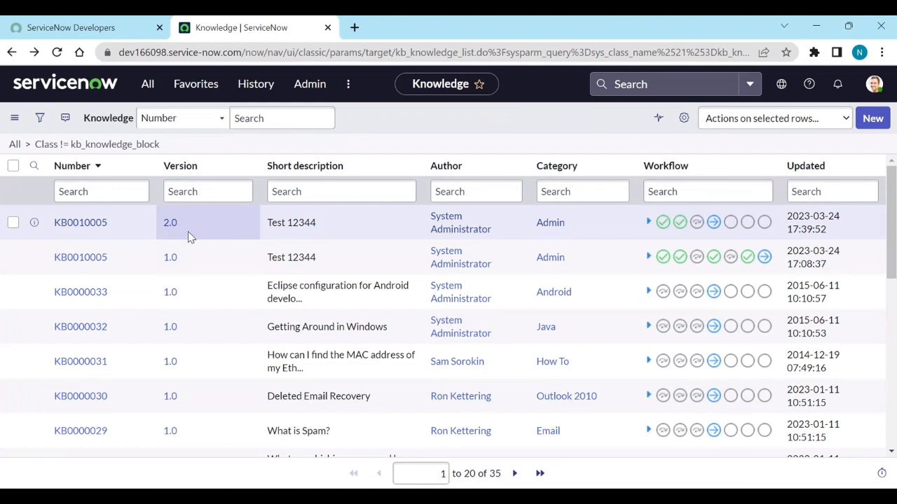
mouse_move(202, 235)
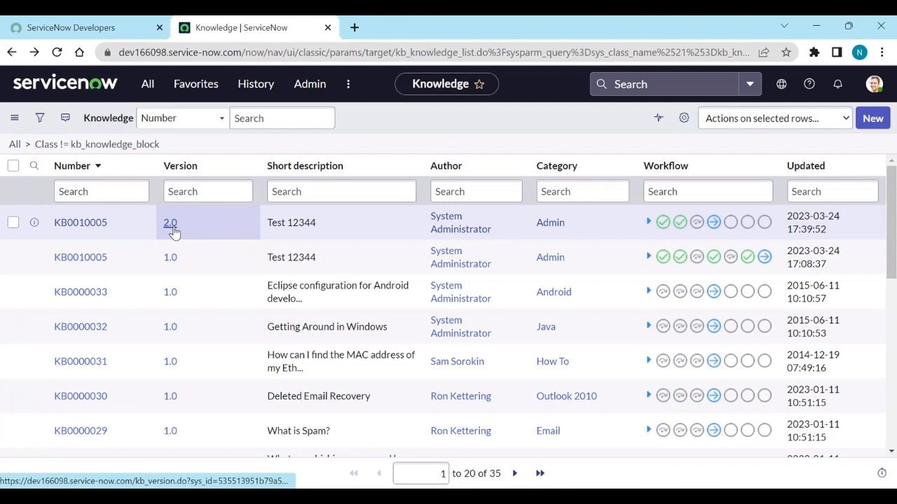
mouse_move(104, 262)
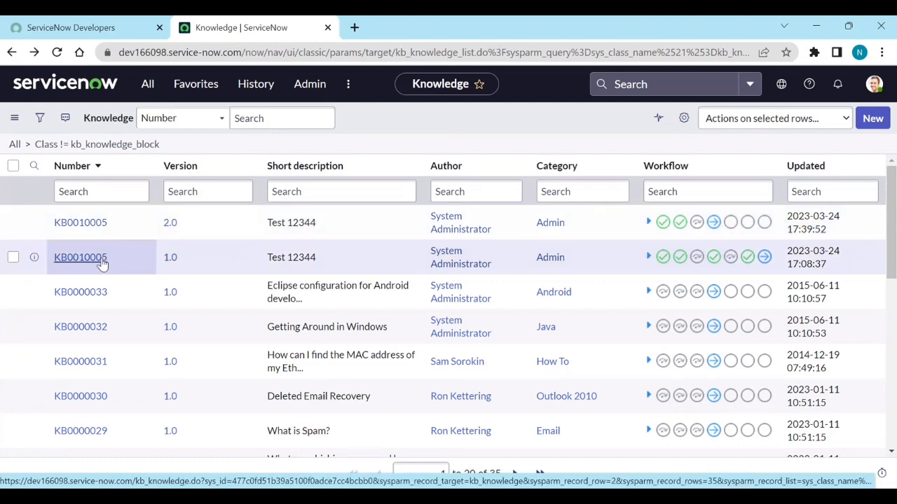
- Open the older KB0010005 version 1.0 record, now marked Outdated
click(80, 257)
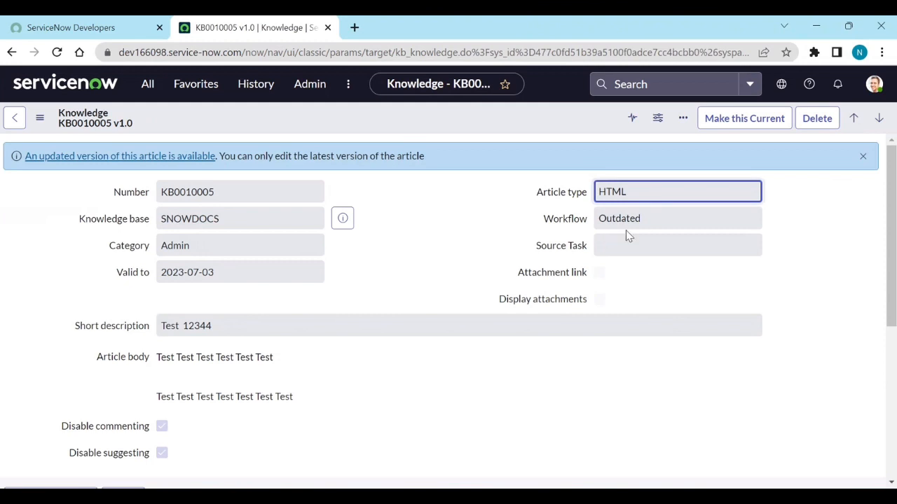
mouse_move(183, 235)
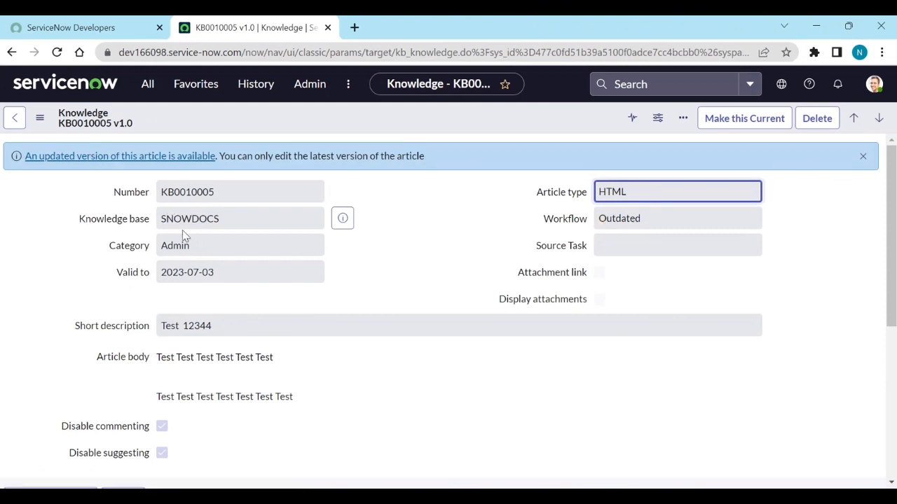
mouse_move(357, 255)
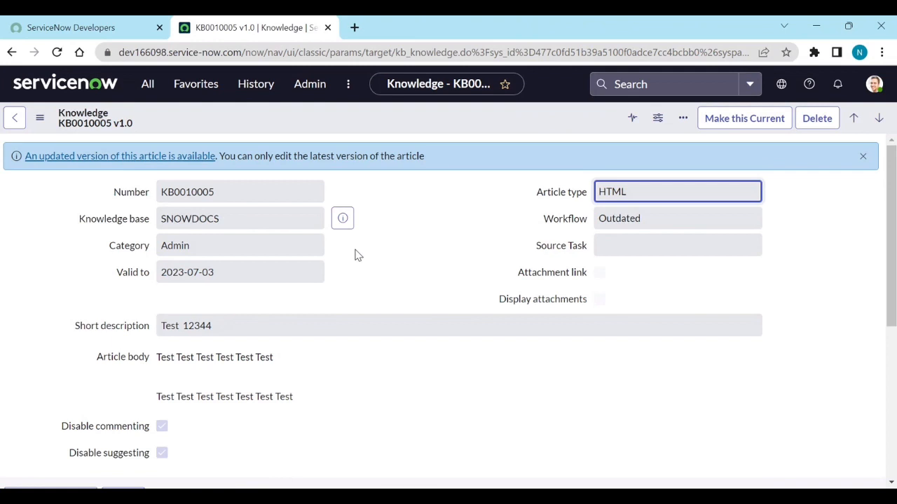
mouse_move(585, 245)
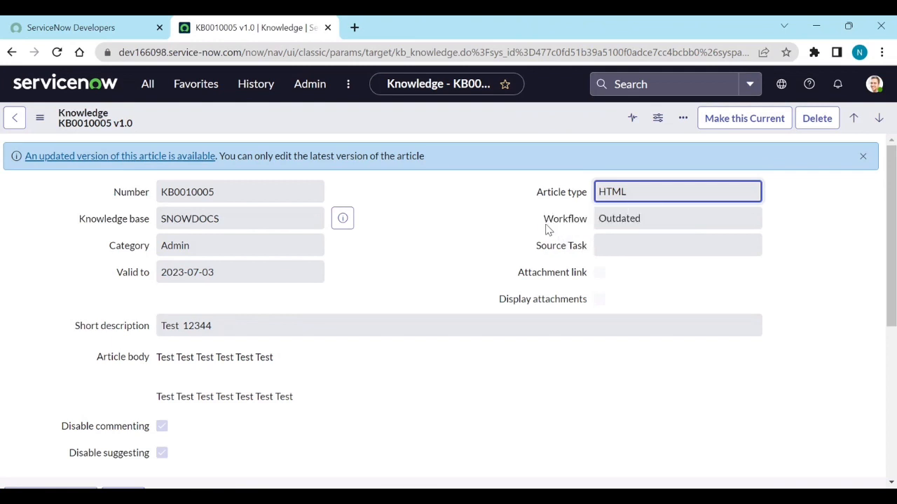
mouse_move(439, 210)
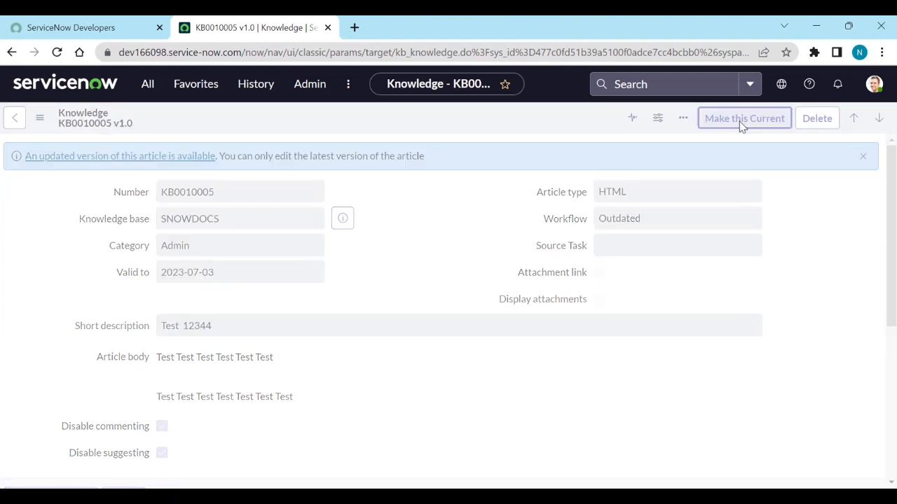
- Make version 1.0 current again and publish the resulting draft, creating version 2.02 in review
click(744, 118)
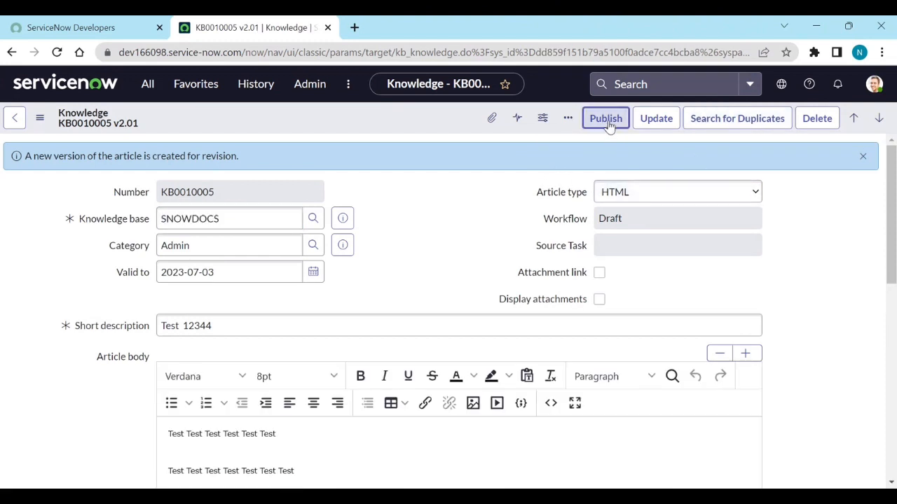
click(606, 118)
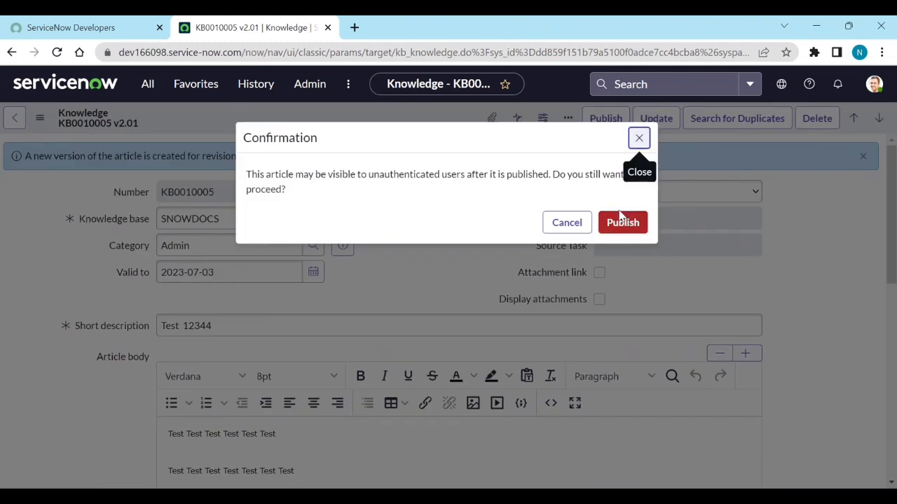
mouse_move(308, 179)
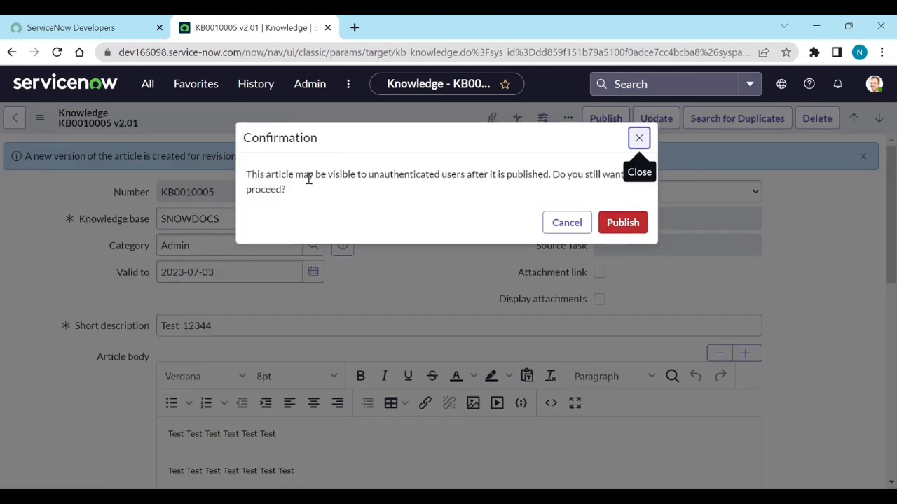
mouse_move(417, 185)
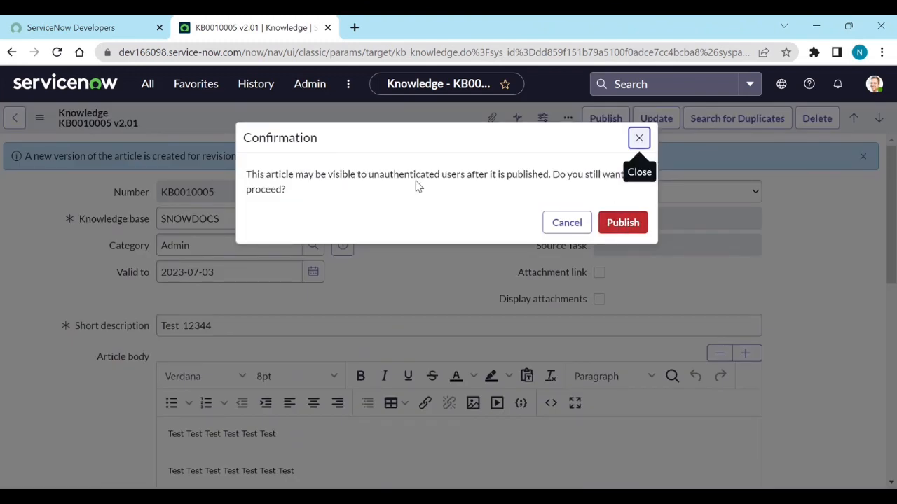
mouse_move(515, 185)
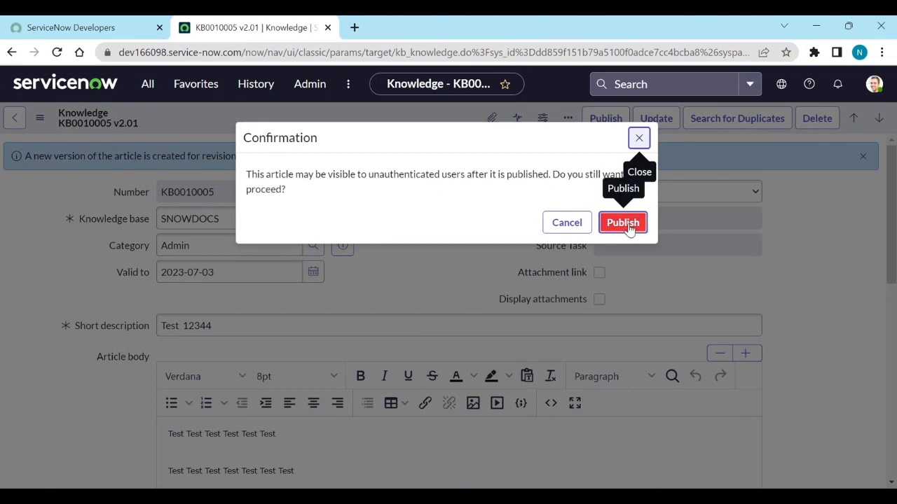
click(622, 221)
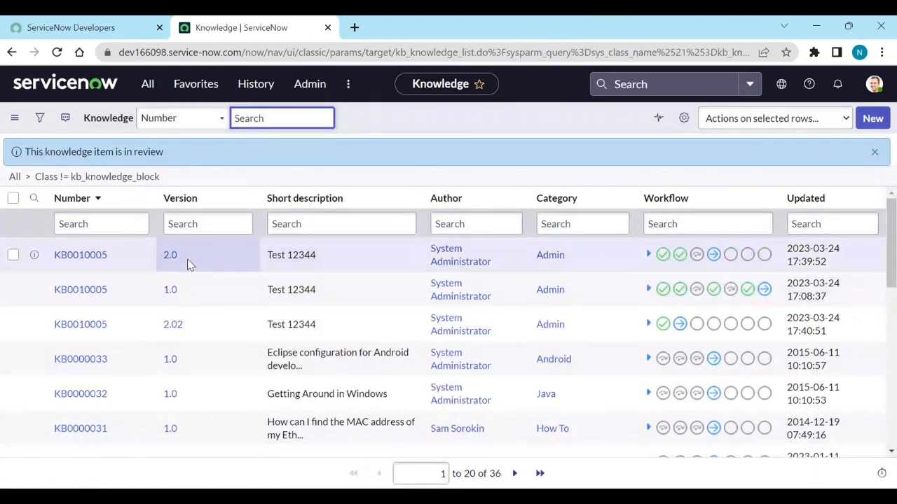
mouse_move(148, 323)
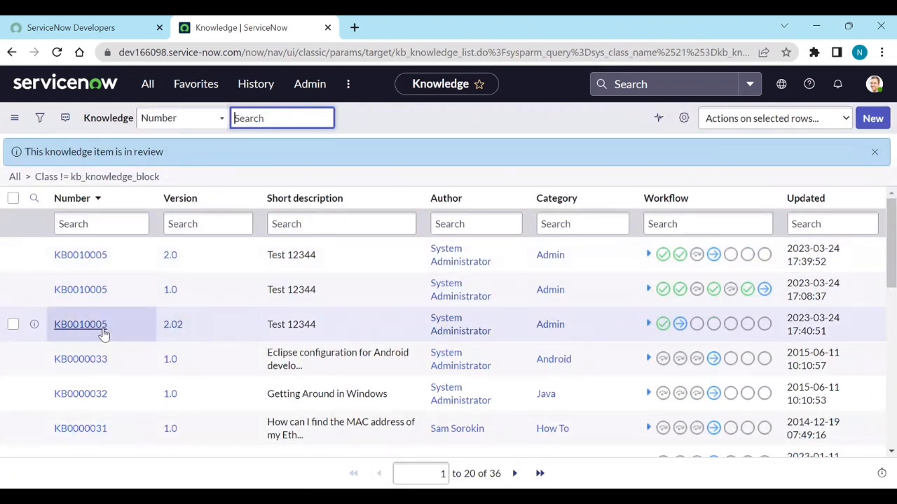
- Open the KB0010005 version 2.02 record with its three Requested approvals
click(80, 325)
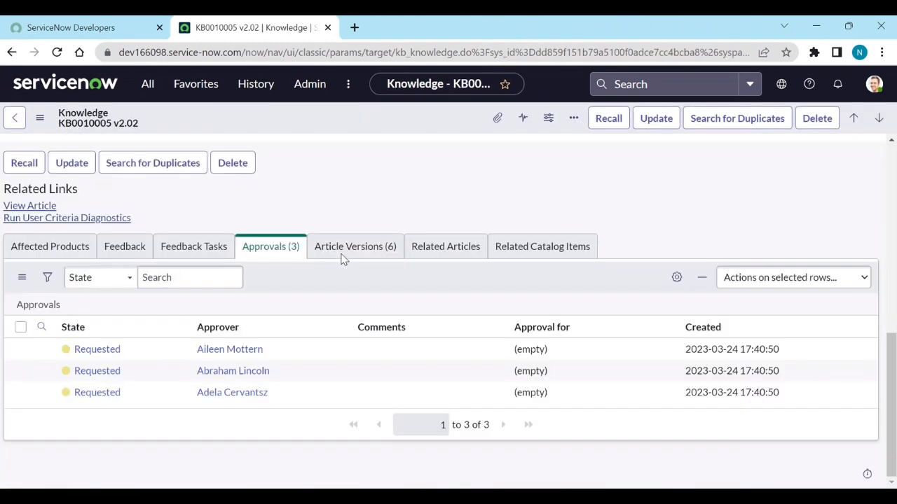
- Show KB0010005's Article Versions list, with seven versions from 1.0 up to 3.0
click(96, 349)
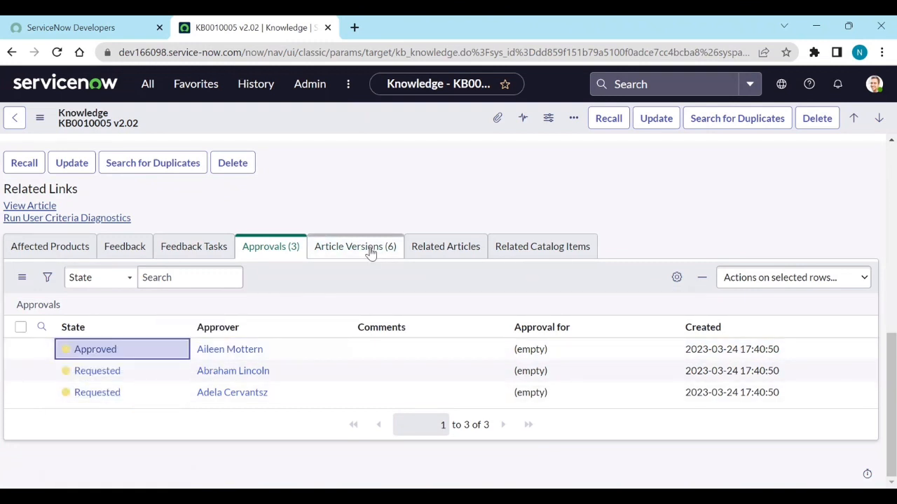
click(356, 246)
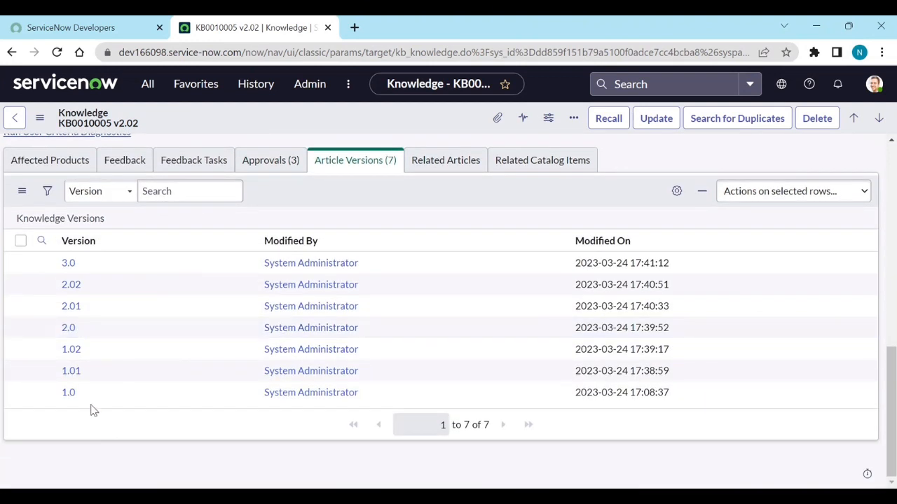
mouse_move(143, 356)
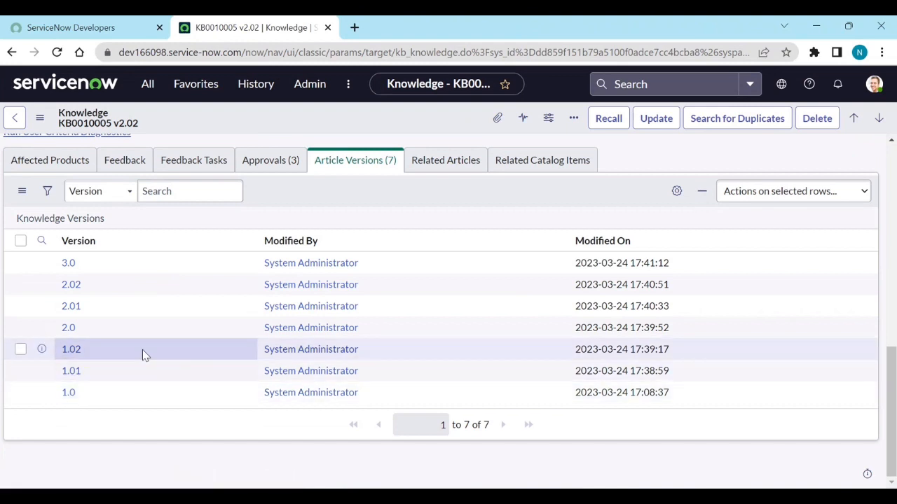
mouse_move(182, 308)
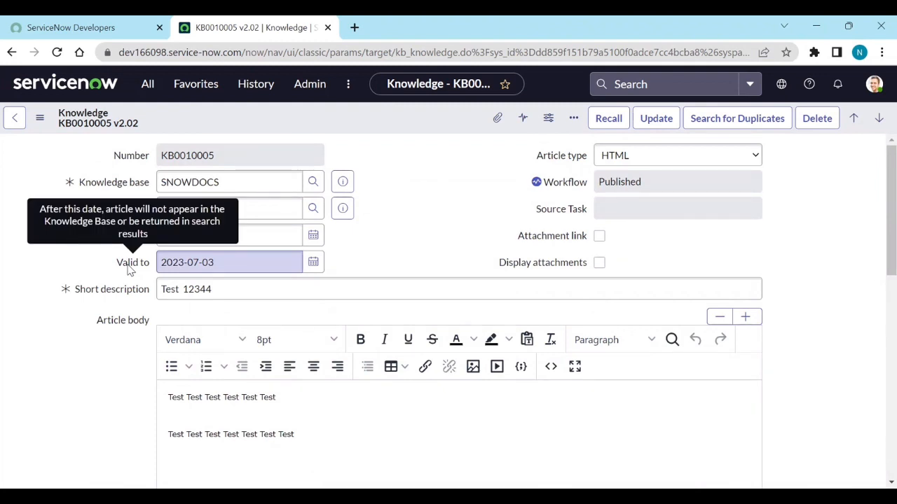
- Reach the System Properties list by filtering the navigator for sys_properties
click(147, 84)
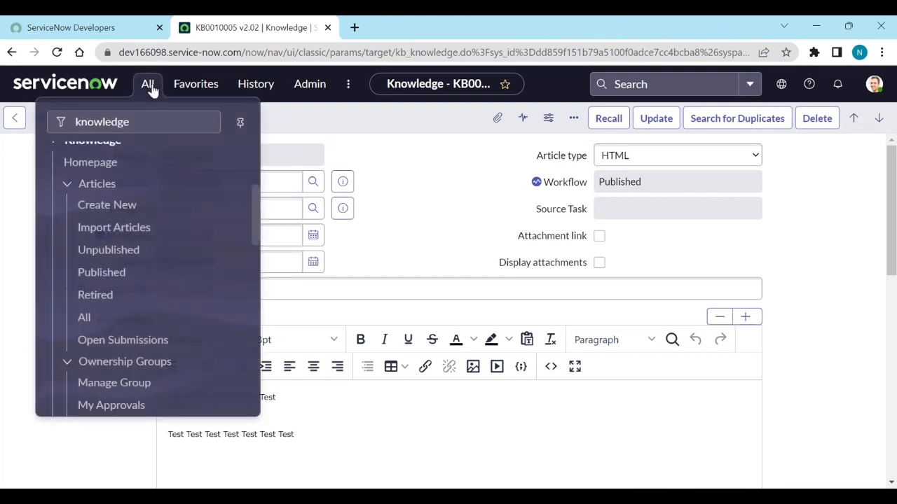
text(s)
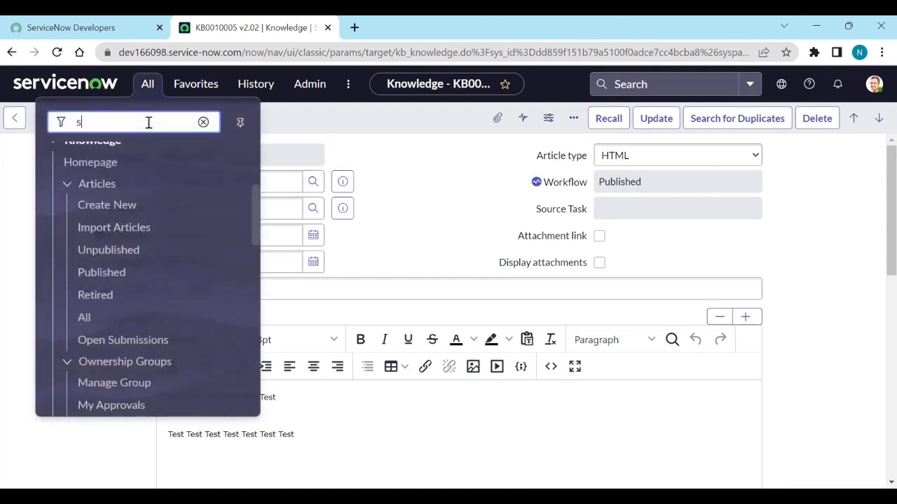
text(ys_properties)
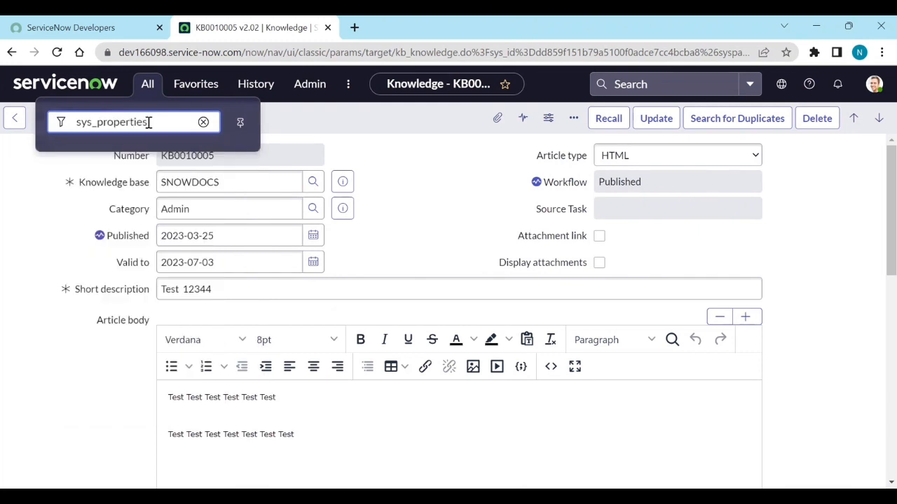
key(Enter)
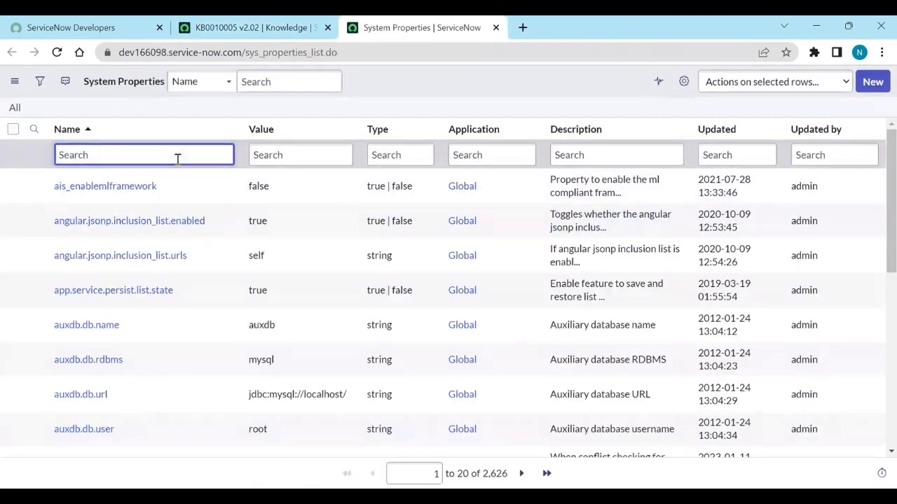
- Filter properties by name *knowman.v to show the three versioning properties
text(*knowman.v)
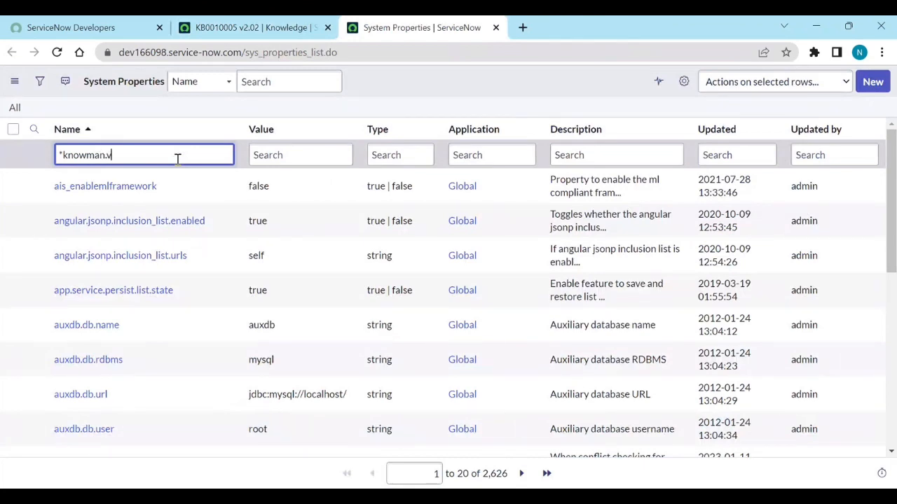
key(Enter)
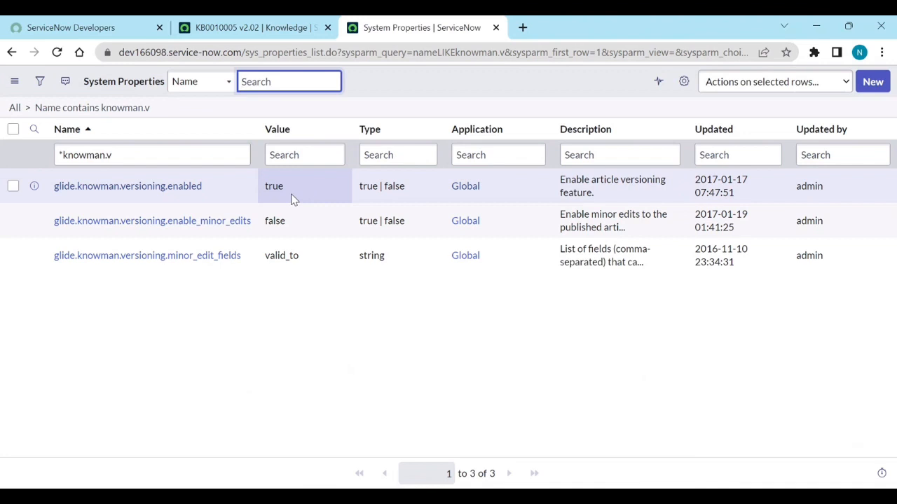
mouse_move(351, 297)
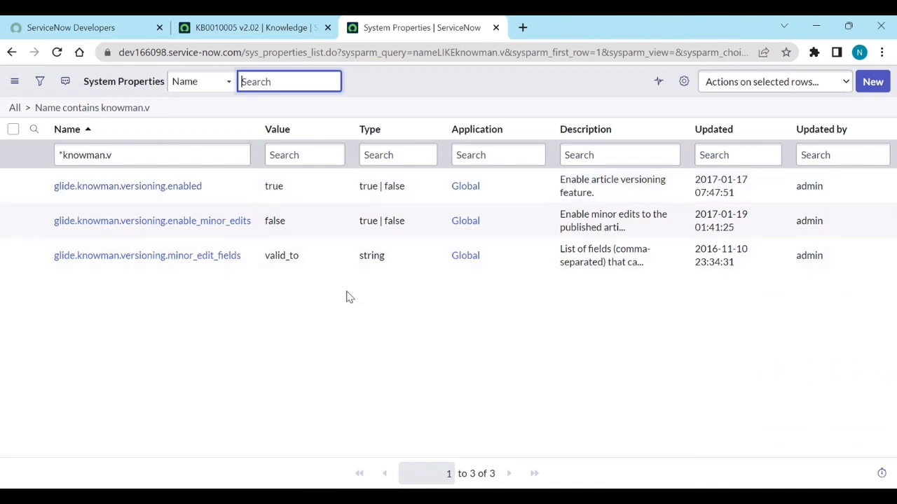